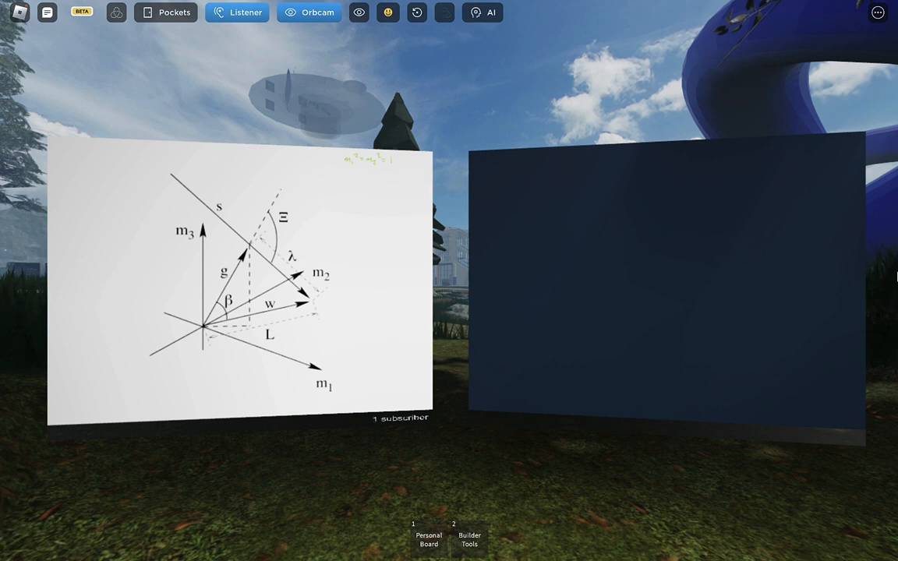
mouse_move(450, 240)
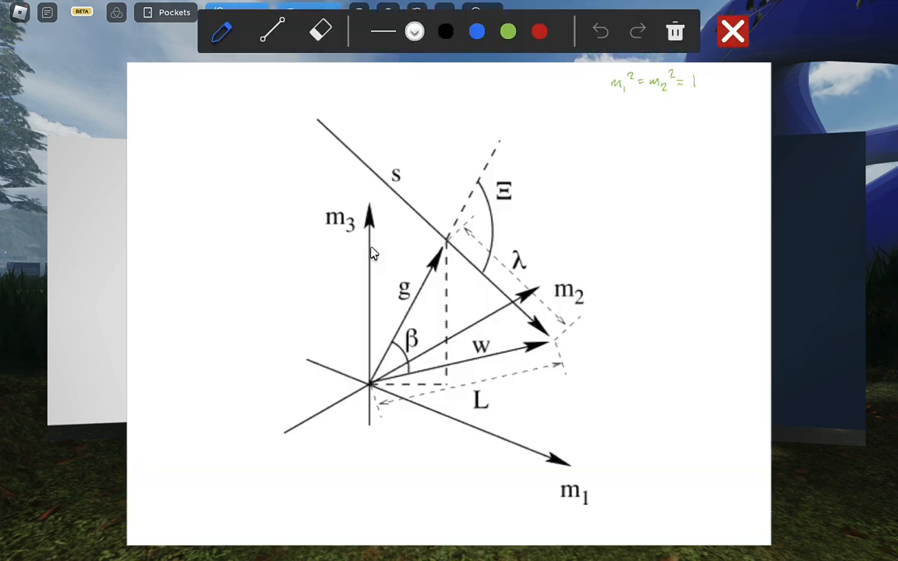
mouse_move(846, 105)
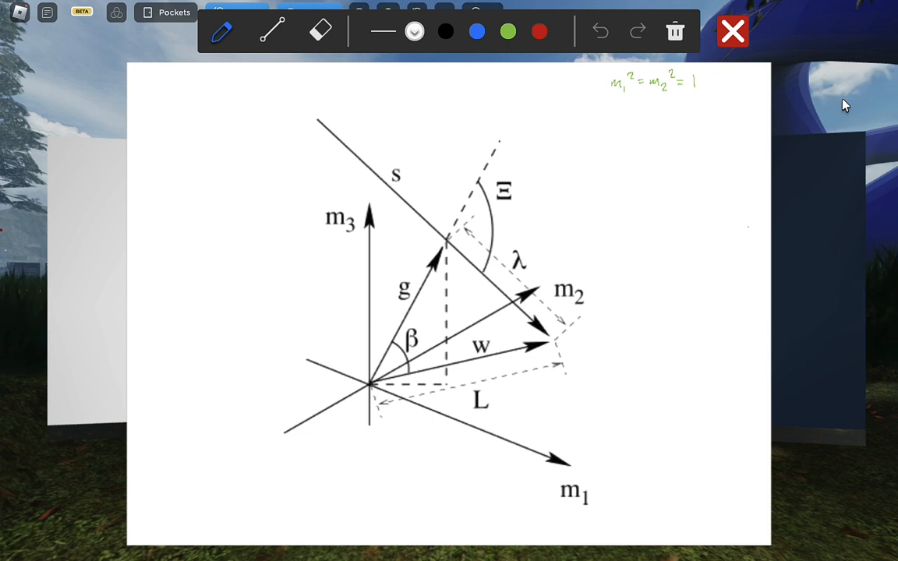
Handwrite 'α – earth tilt' and 'σ – earth orbit' in the symbol list
type("α - e")
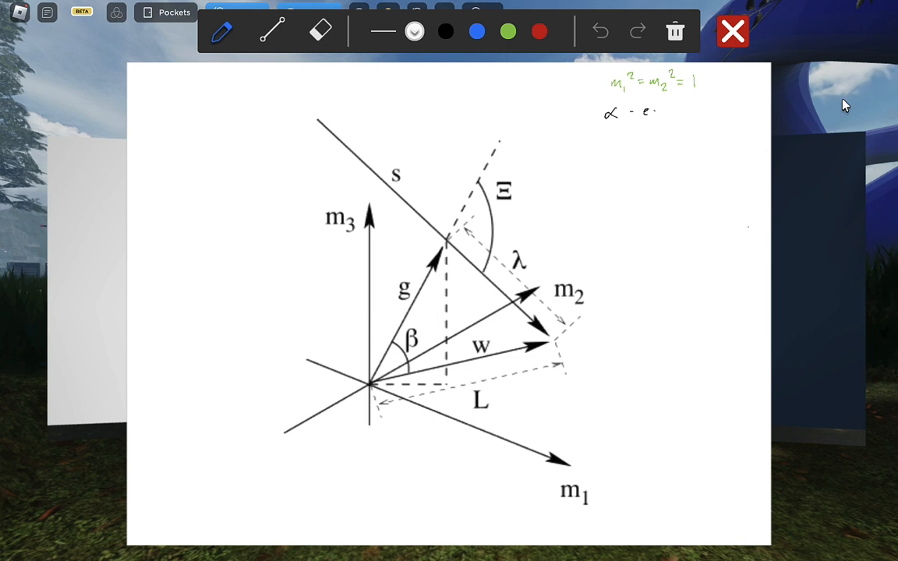
type("earth t")
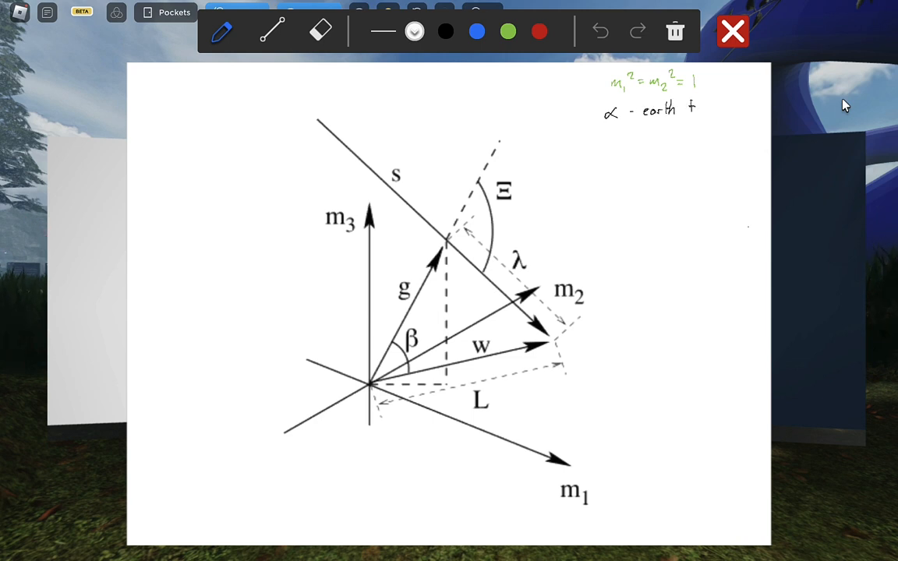
type("ilt")
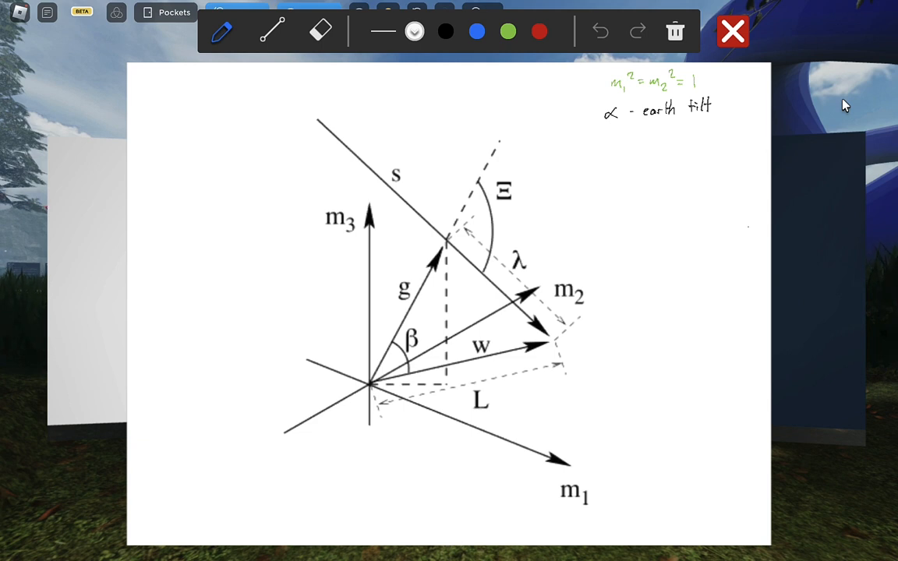
type("σ -")
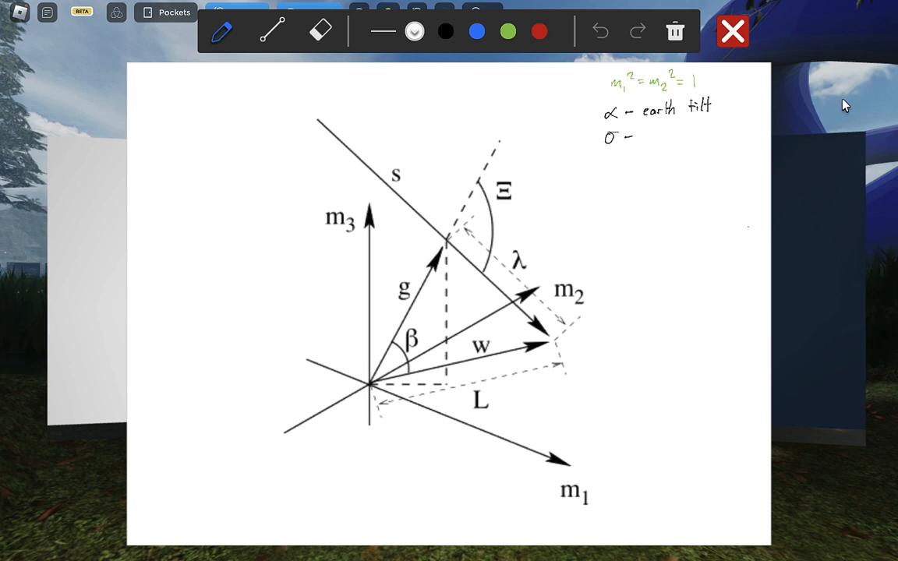
type("earth o")
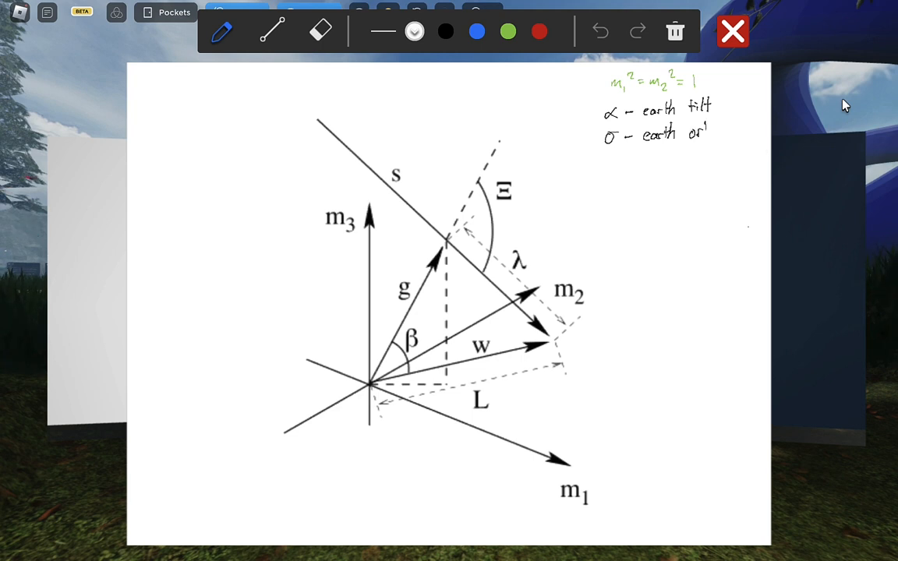
type("rbit")
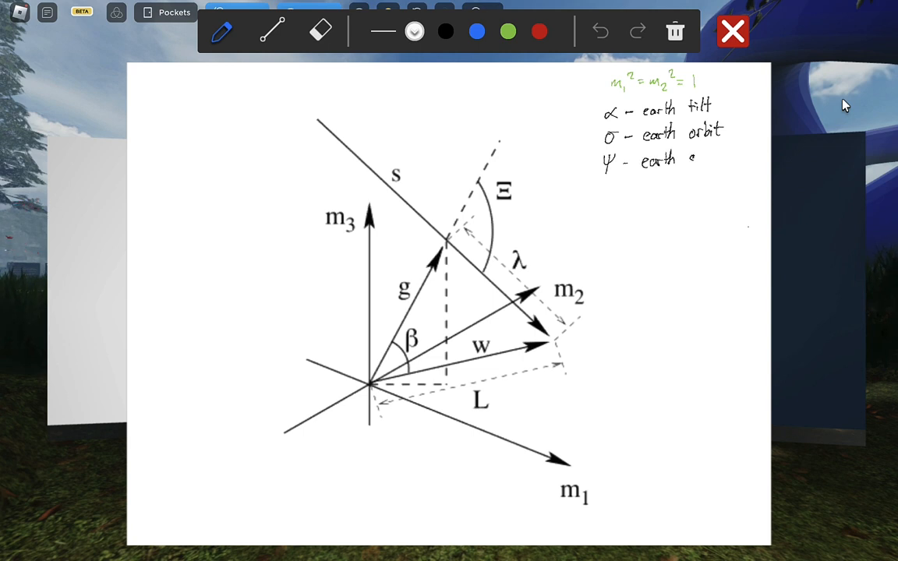
Add 'spin' for ψ and 'θ = 90° – latitude' to the list
type("spin")
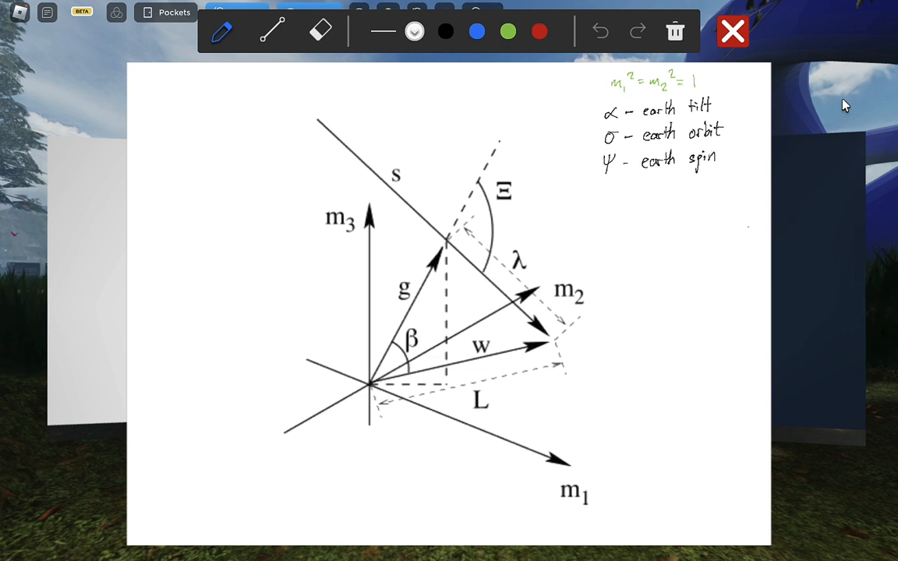
type("θ =")
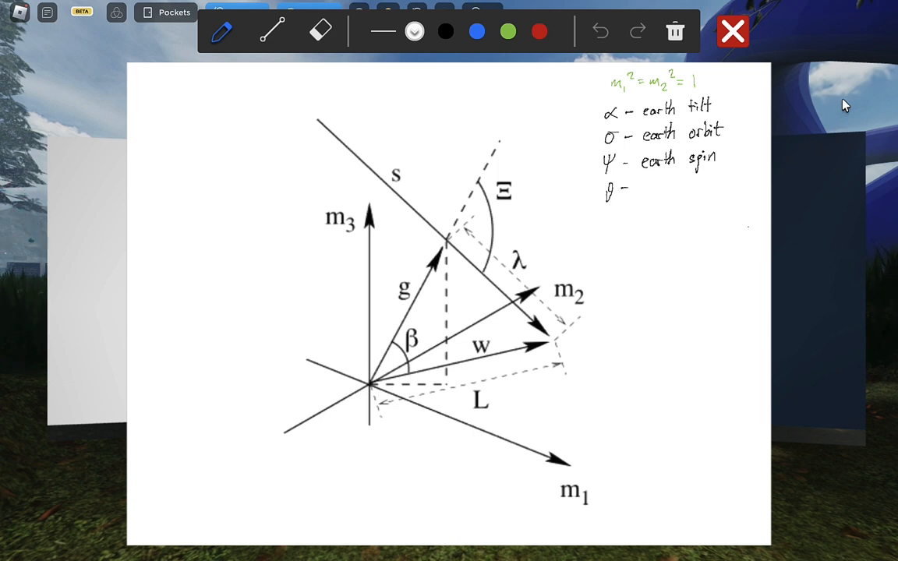
type("90°-")
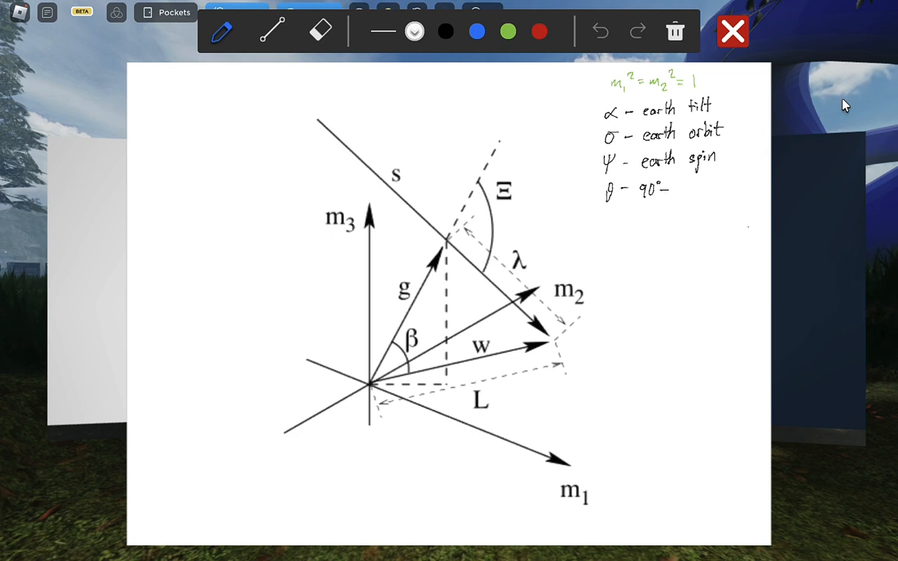
type("latitude")
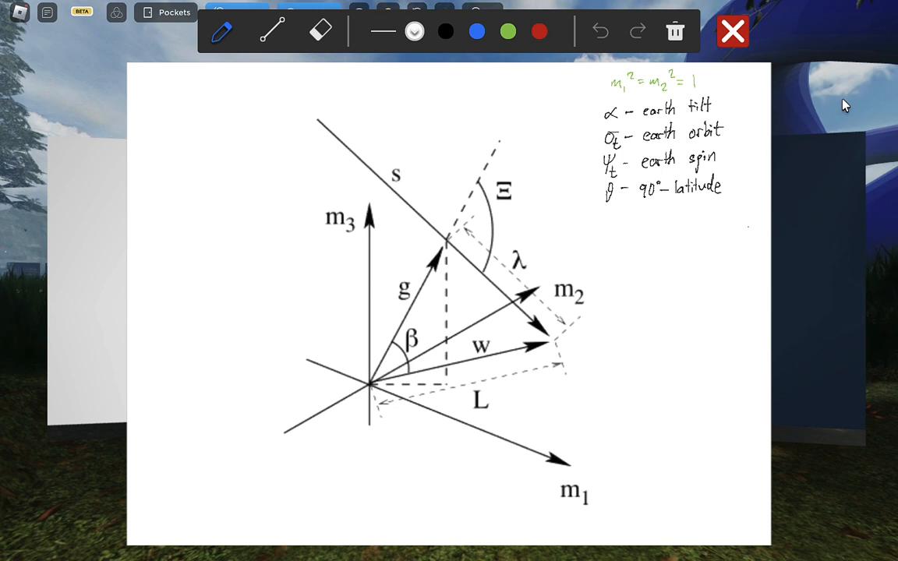
Write 'sunshine' and 'gnomon' in green, plus a curved leader reading 'or style'
type("unshine")
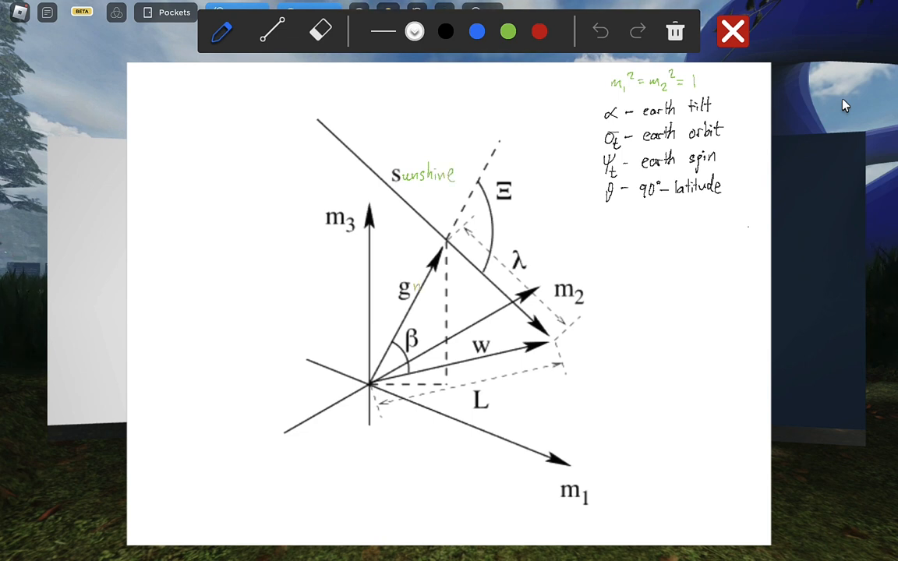
type("nomon")
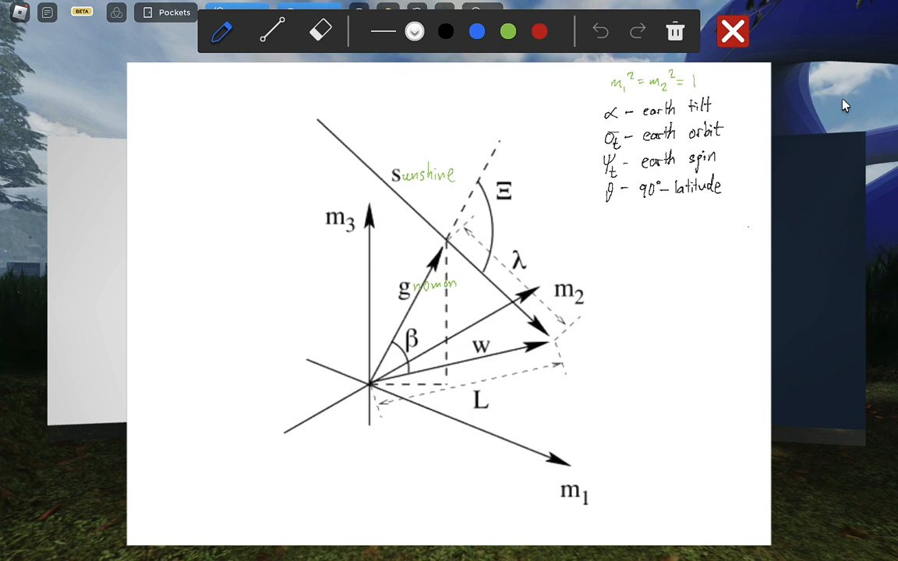
left_click_drag(465, 276, 571, 218)
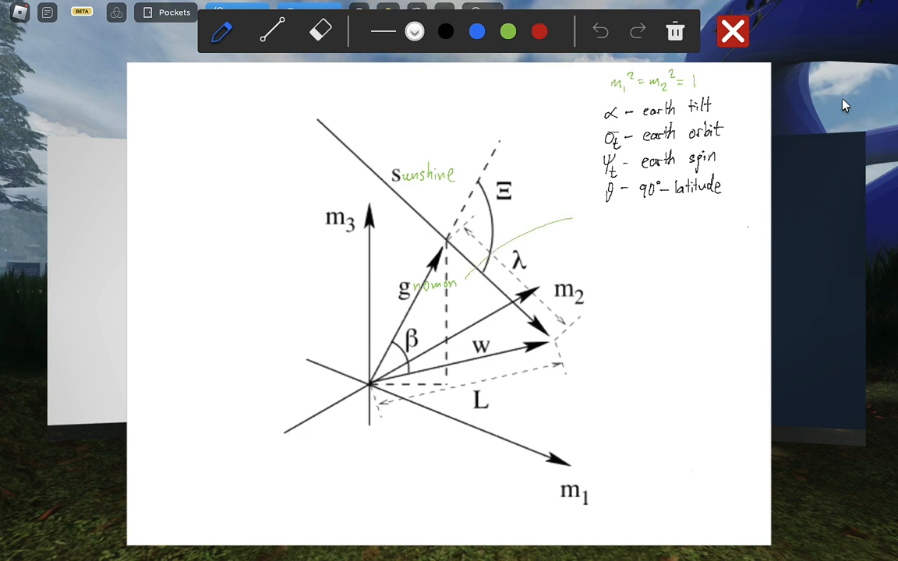
type("or style")
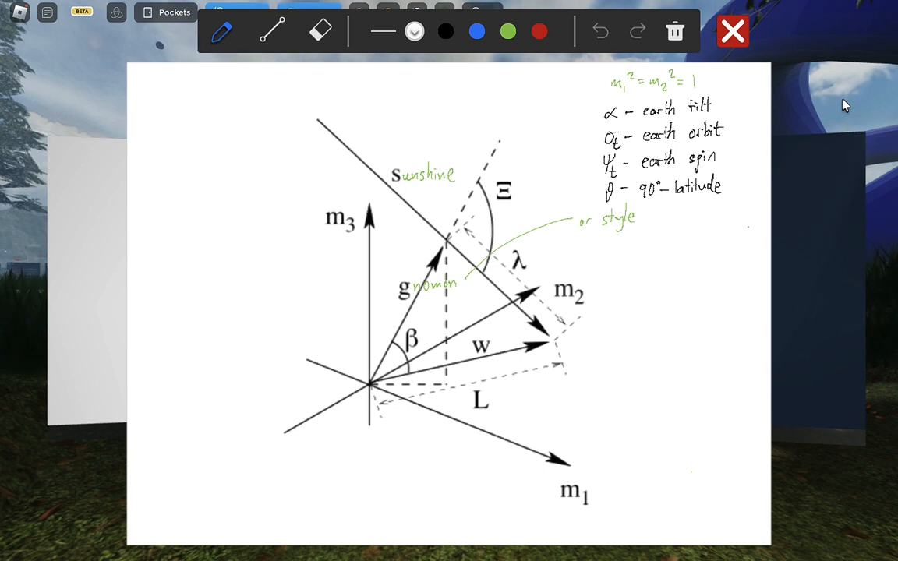
left_click_drag(460, 347, 491, 347)
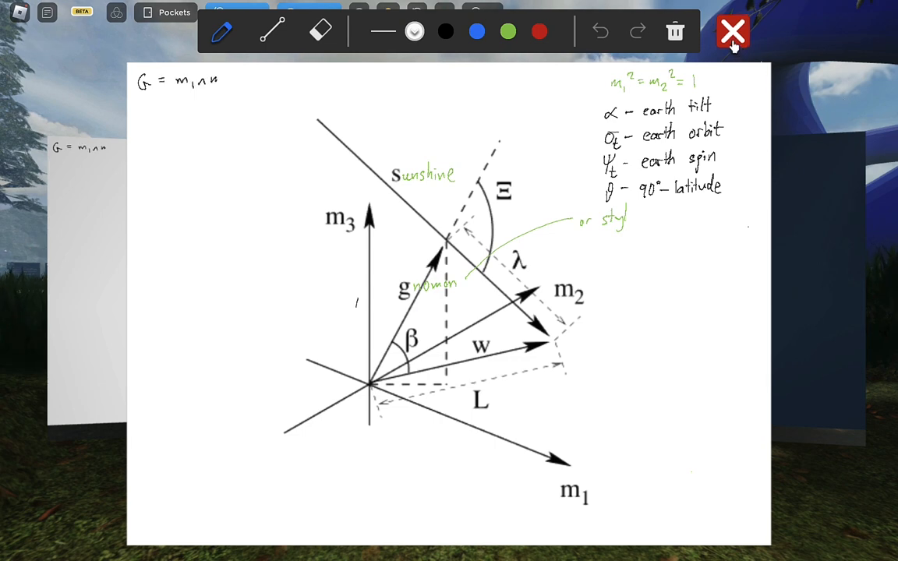
Pick the pen and begin writing S = s∧g = sin Ξ Ŝ at the board top
left_click(732, 32)
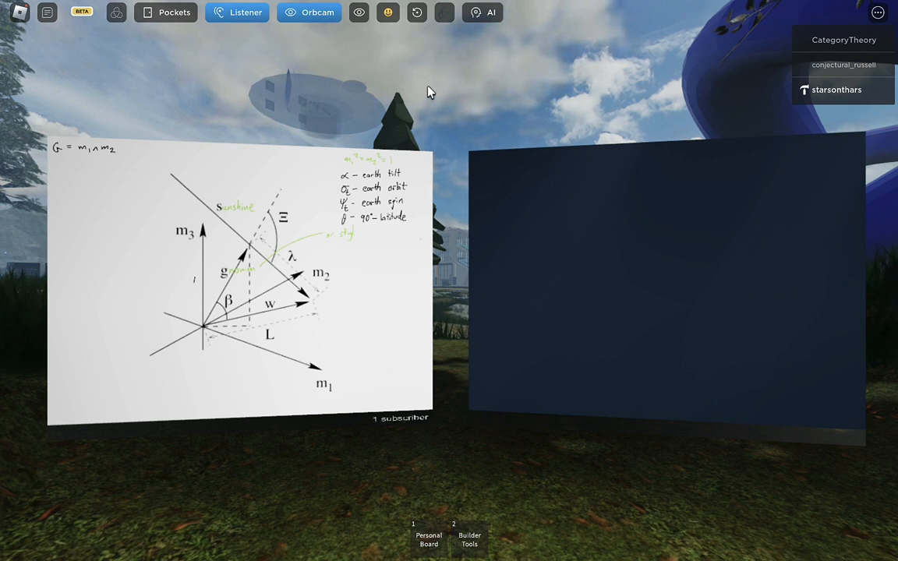
type("S =")
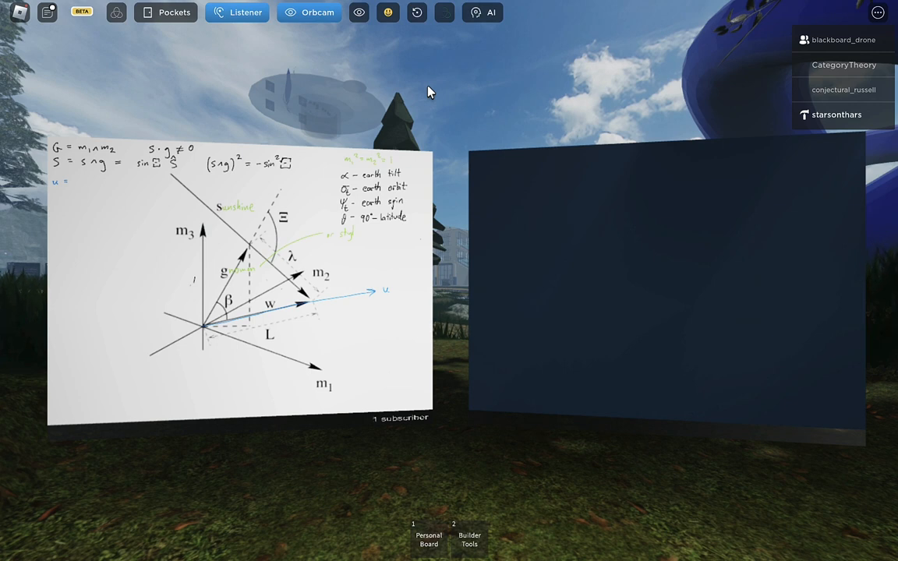
Switch the pen to blue for the u definition and arrow
left_click(81, 179)
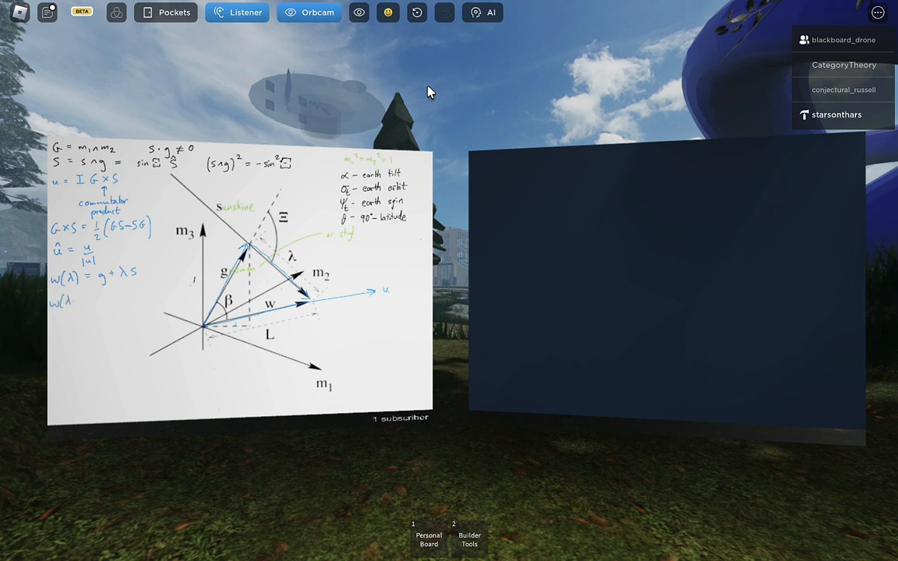
Write the boxed condition w(λ*)∧G = 0 with the note 'solve for λ*'
type("+")
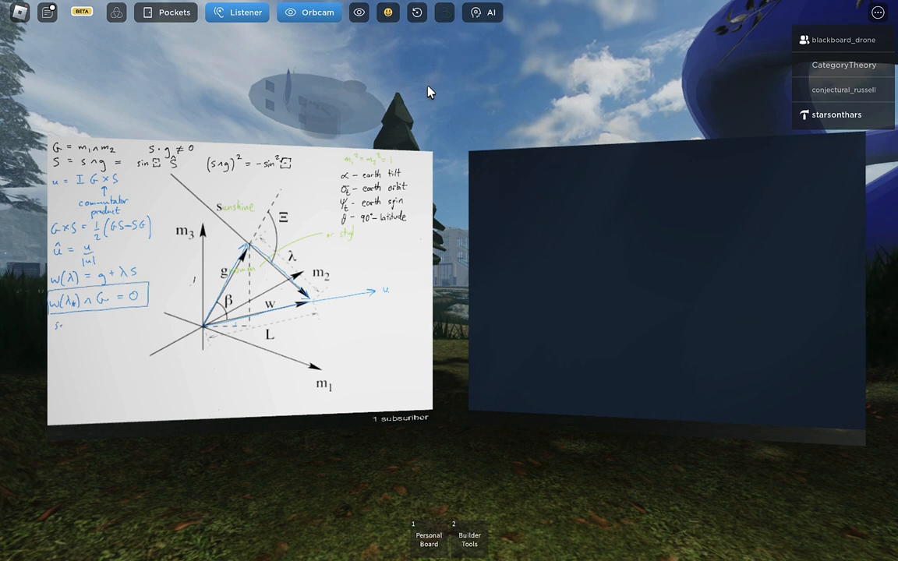
type("solve for λ*")
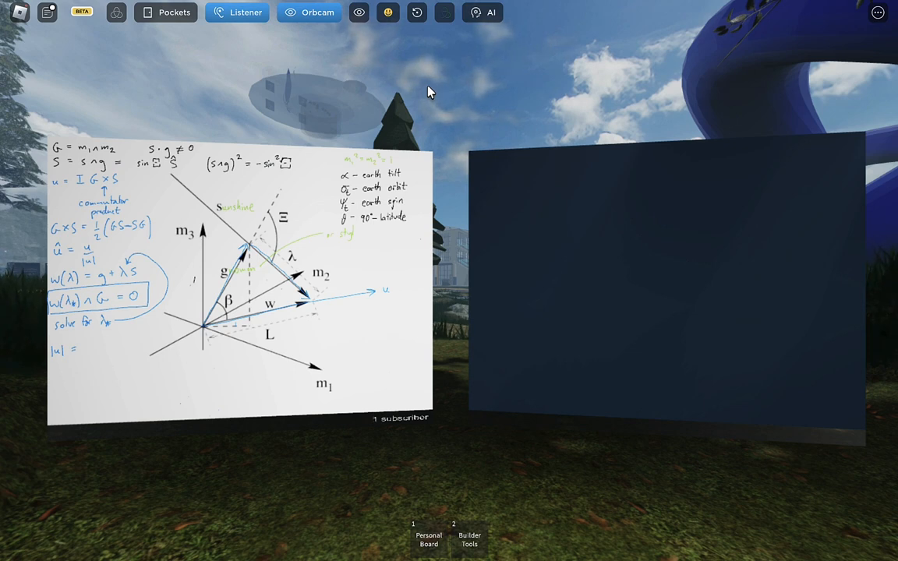
Write |u| = sin Ψ below 'solve for λ*'
type("sin Ψ ?")
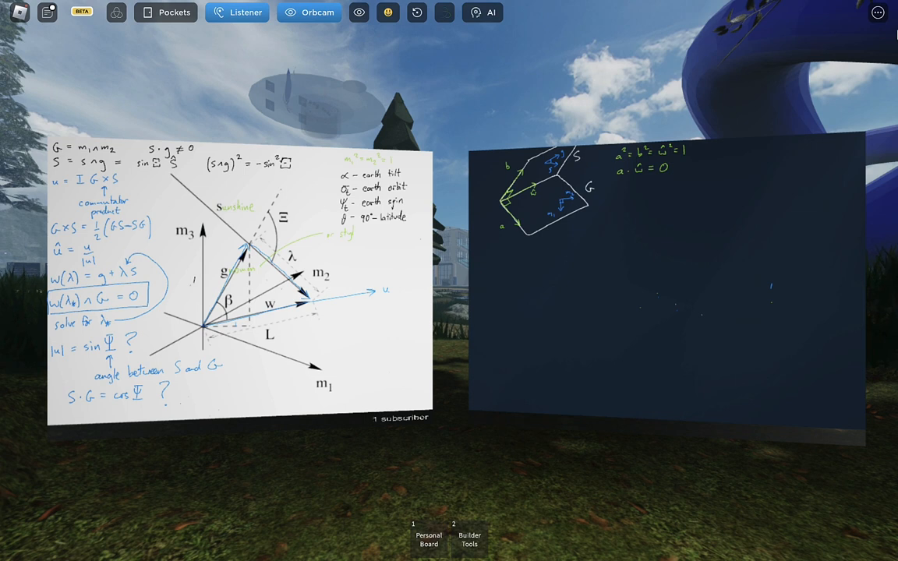
Write a² = b² = ĉ² = 1 beside the plane sketch in yellow
type("= b.")
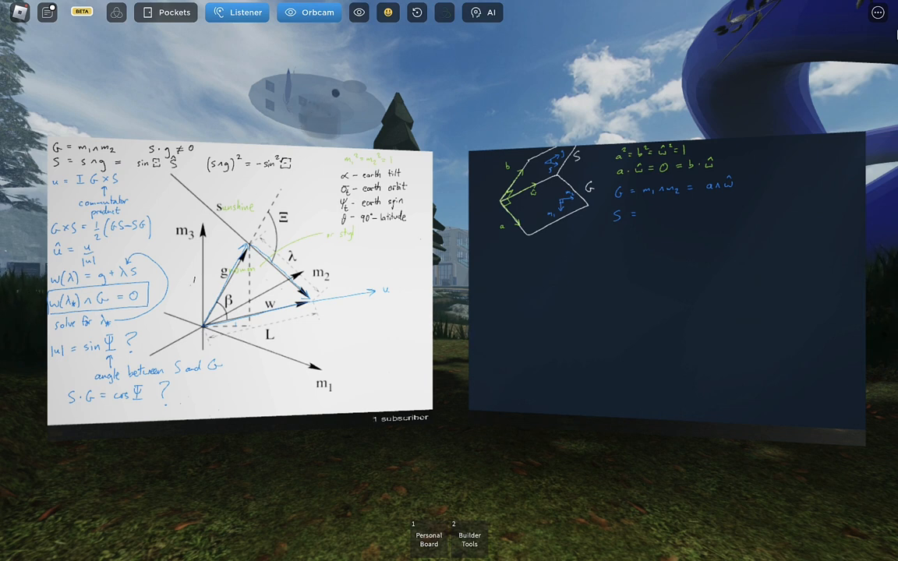
Write S = s∧g ∝ ŵ∧b and begin S = sin Ξ ŵ∧b
type("s ∧ g")
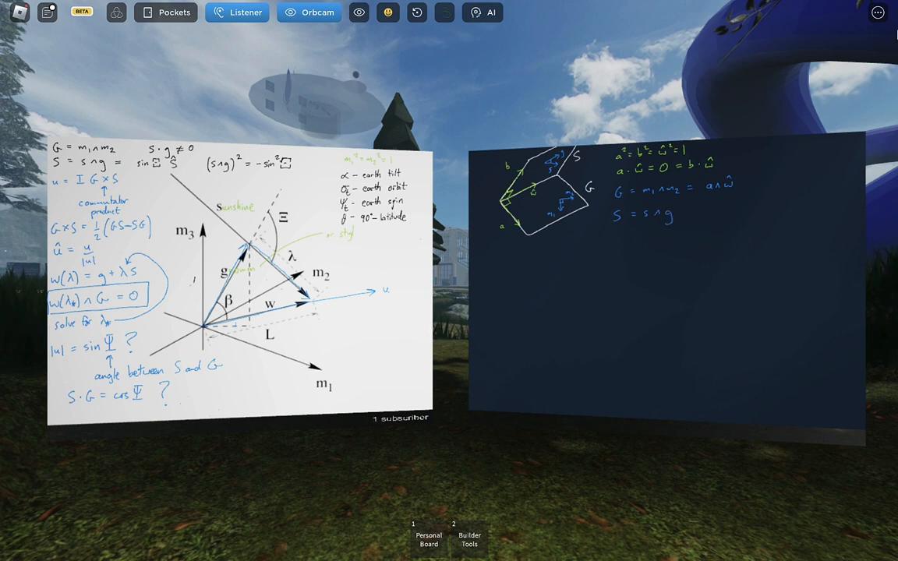
left_click(687, 212)
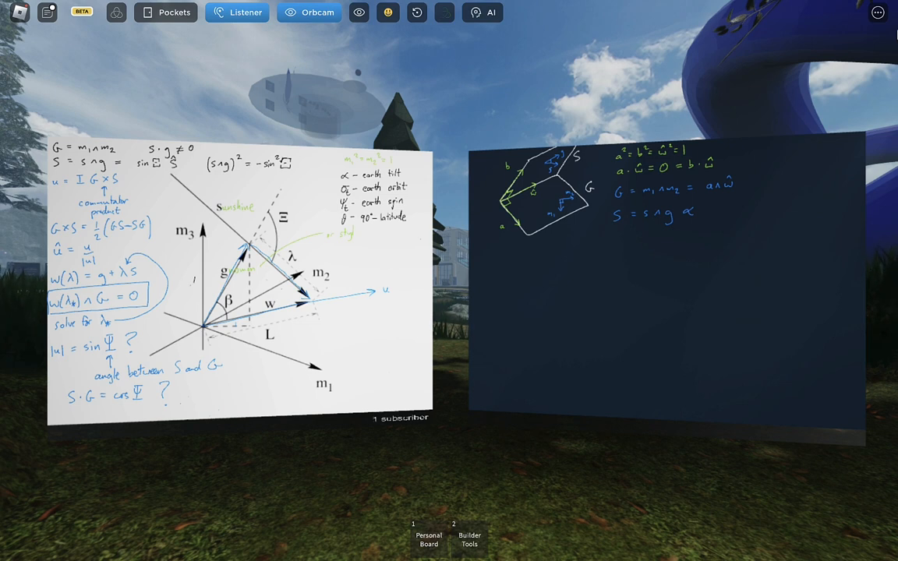
type("ŵ∧!")
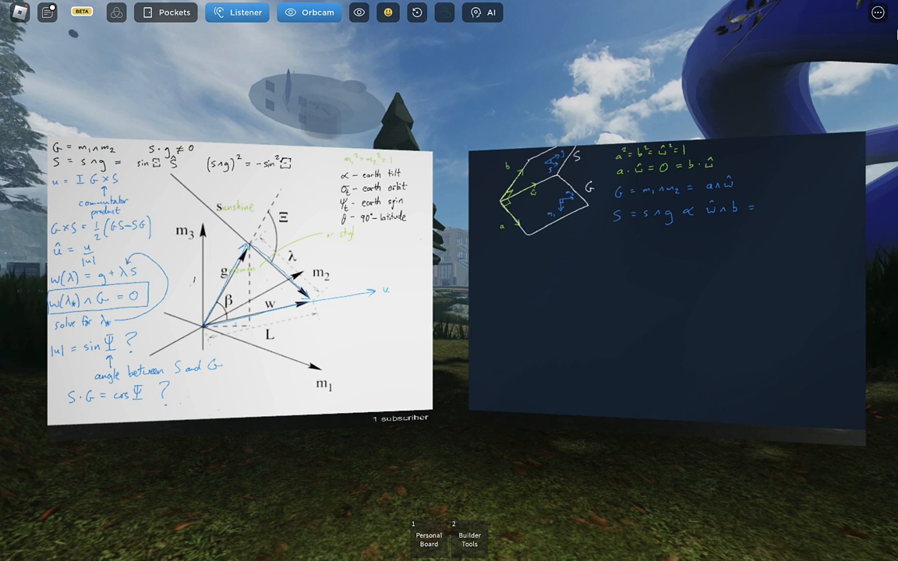
type("sin Ξ ŵ∧b")
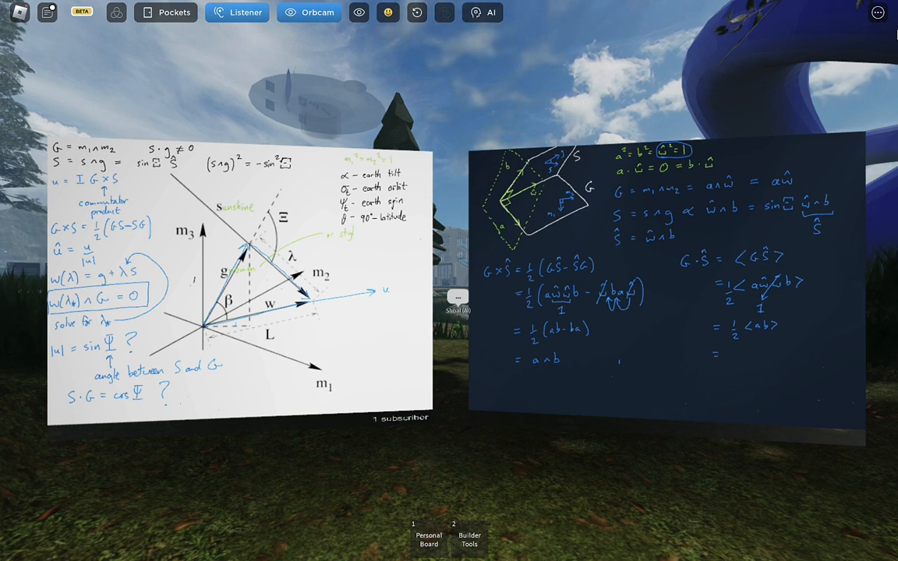
Write the a·b term while reducing G·Ŝ to ½⟨ab⟩
type("a·b")
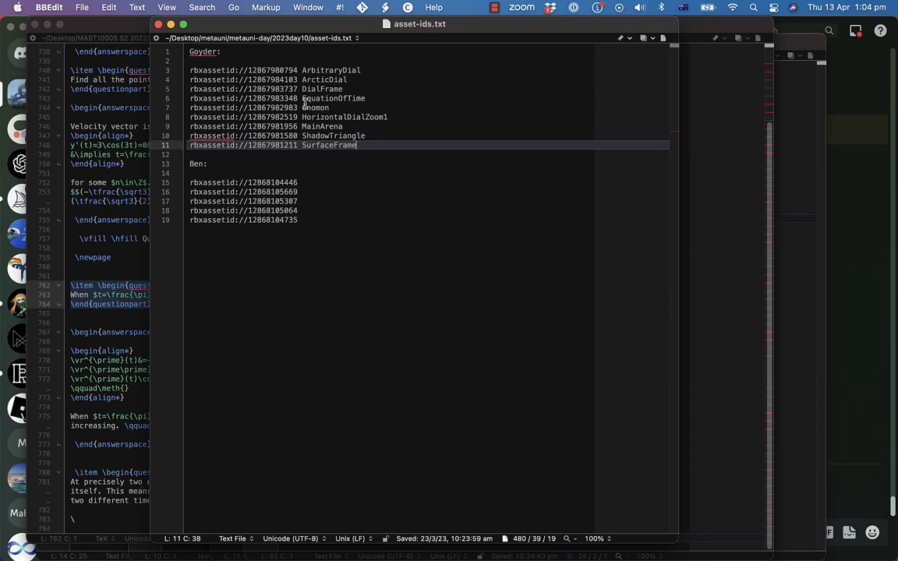
Show the board menu with Key, URL and Decal loading options
left_click(234, 98)
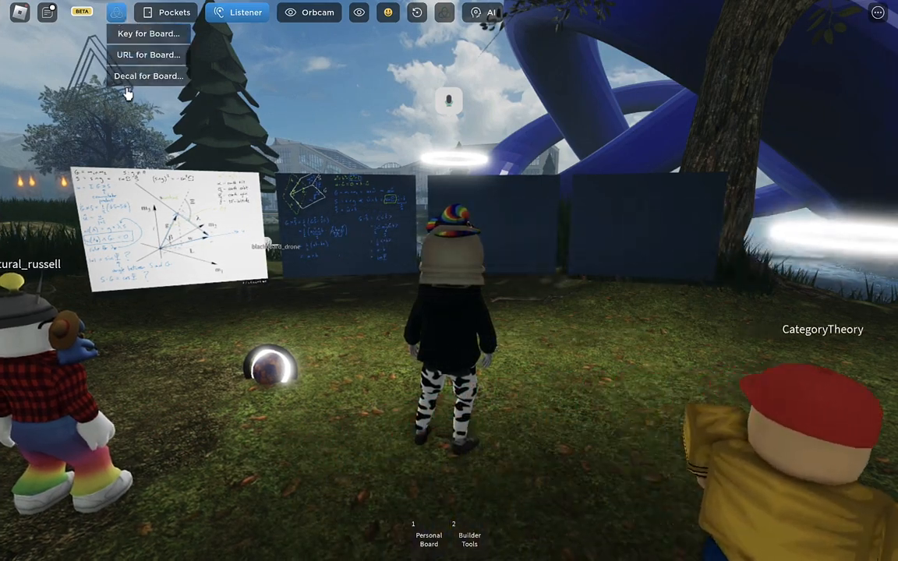
Choose 'Decal for Board...' to bring up the 'Enter an asset ID' dialog
left_click(148, 76)
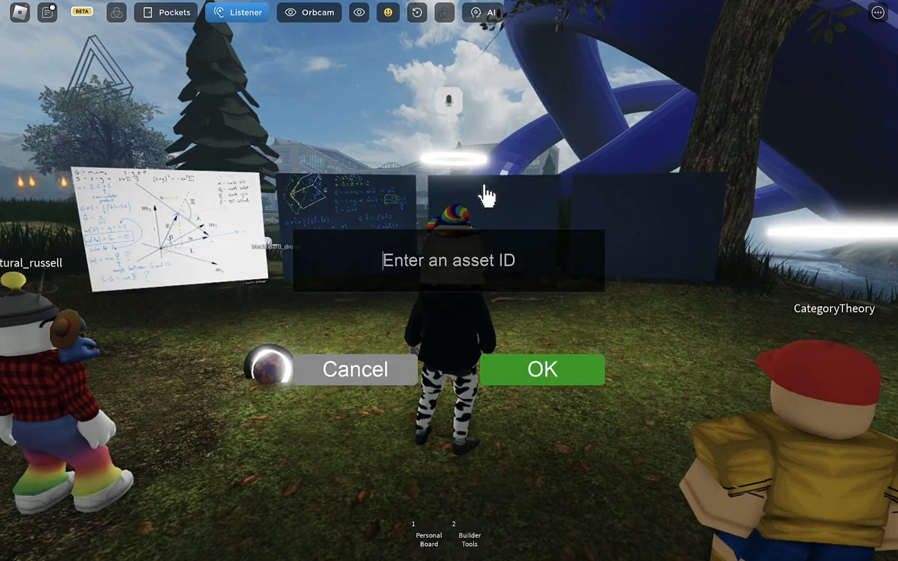
left_click(542, 368)
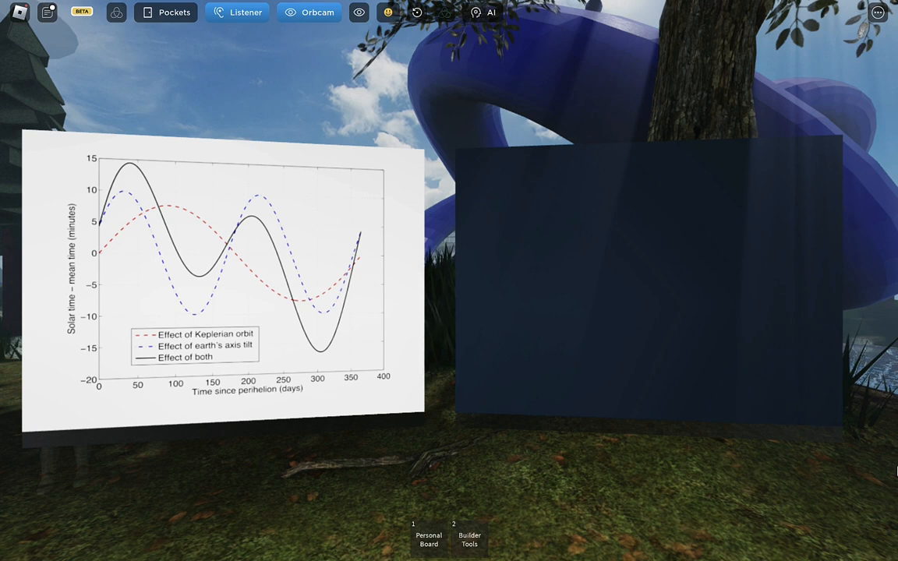
Return to the asset-ids file in BBEdit with the EquationOfTime ID line highlighted
left_click(387, 12)
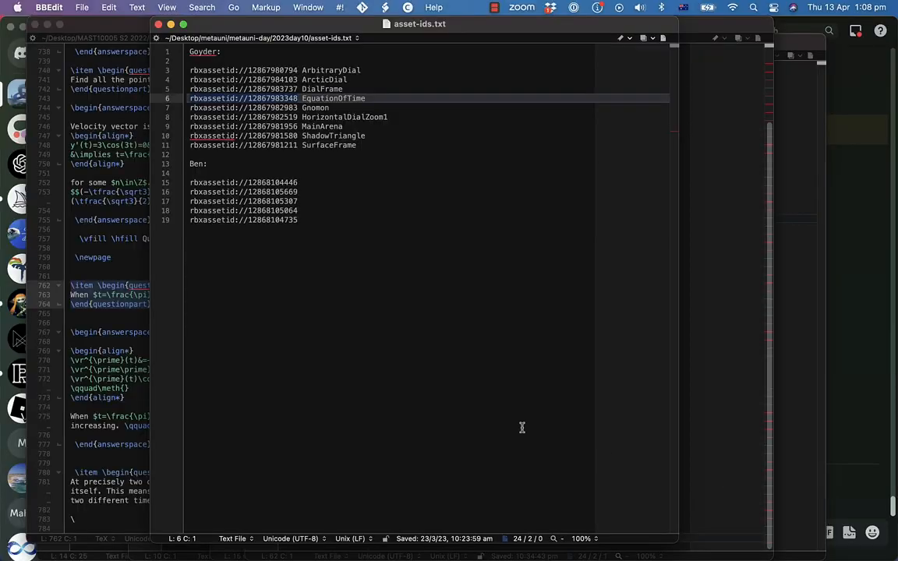
mouse_move(365, 141)
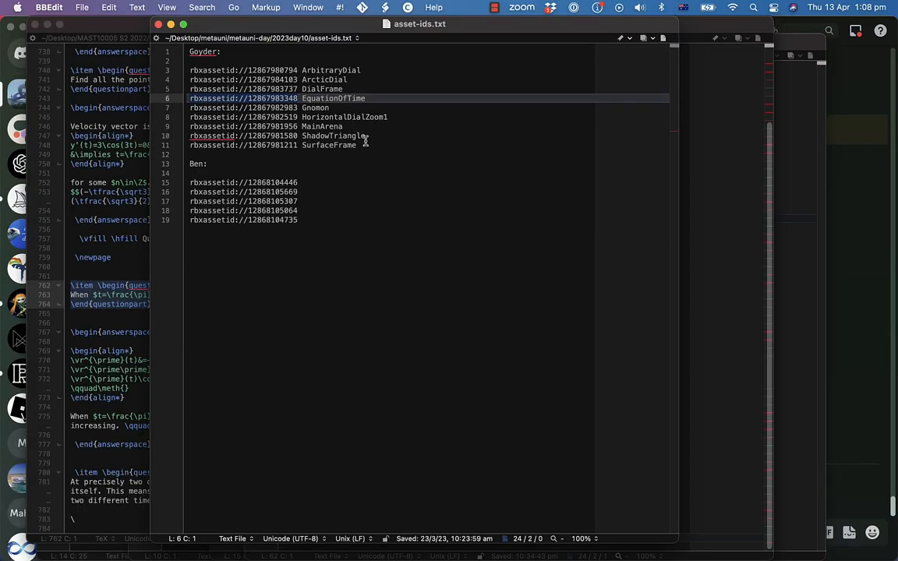
mouse_move(366, 141)
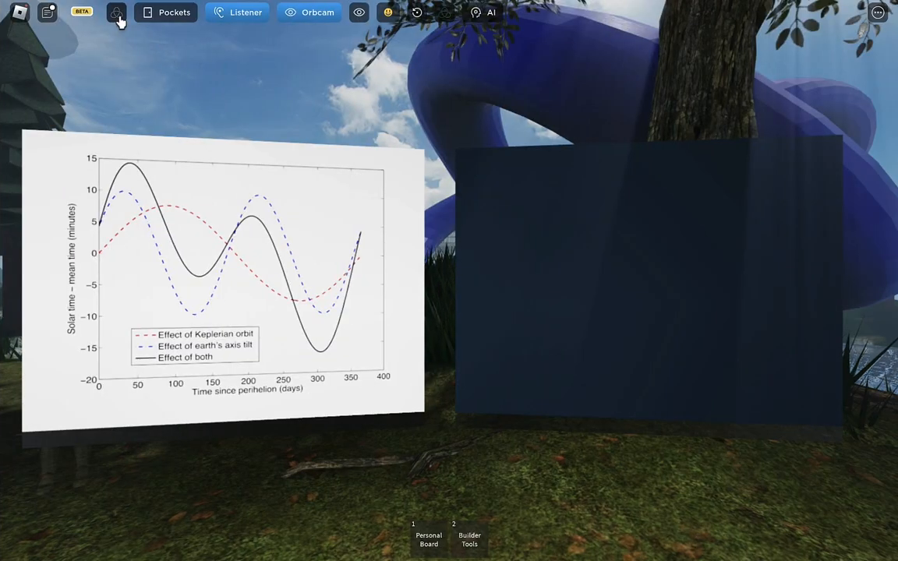
Switch to Roblox and confirm the asset ID to load the seasonal shadow plot
left_click(116, 13)
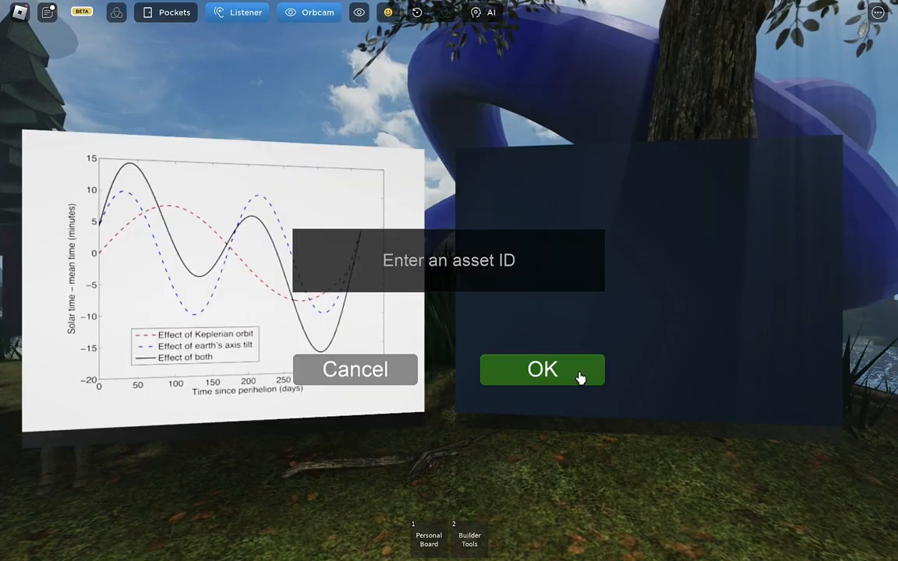
left_click(541, 369)
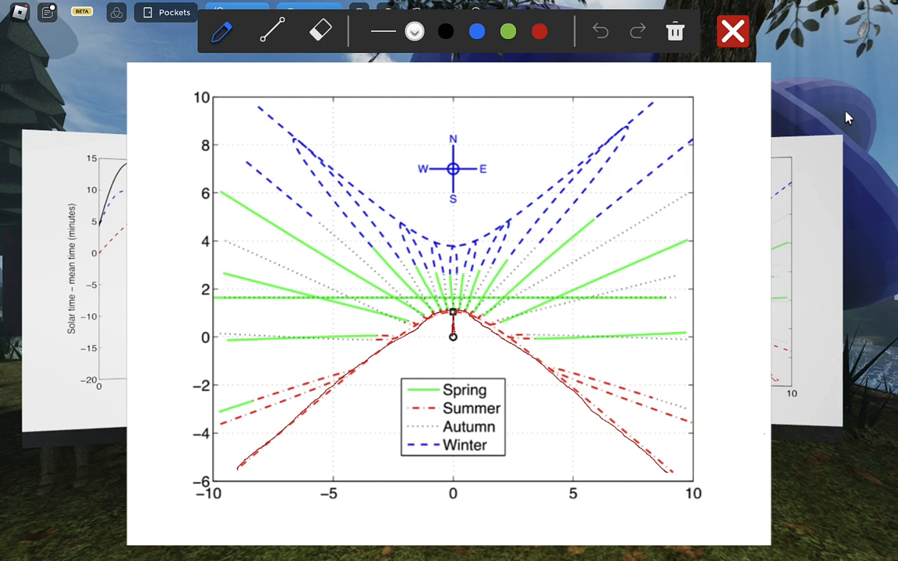
left_click_drag(257, 104, 327, 170)
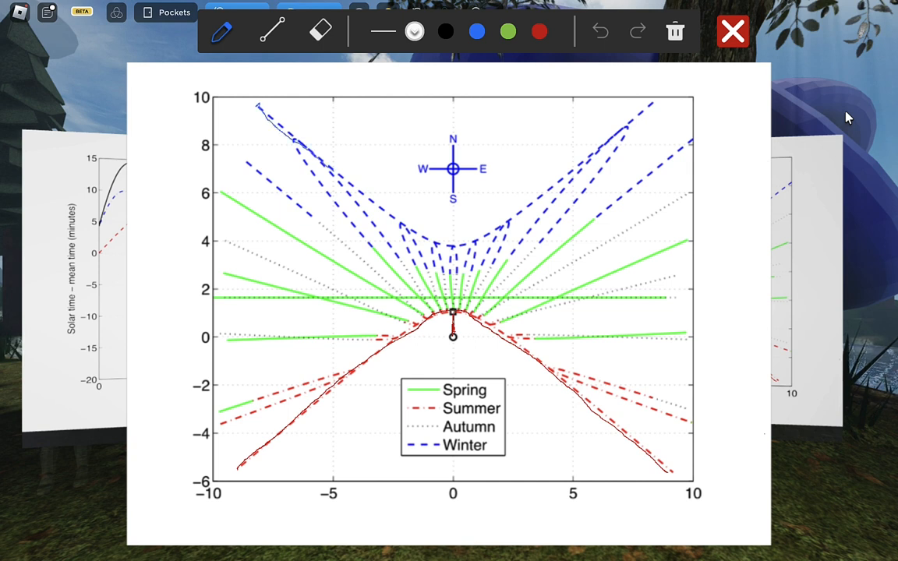
left_click_drag(331, 175, 503, 218)
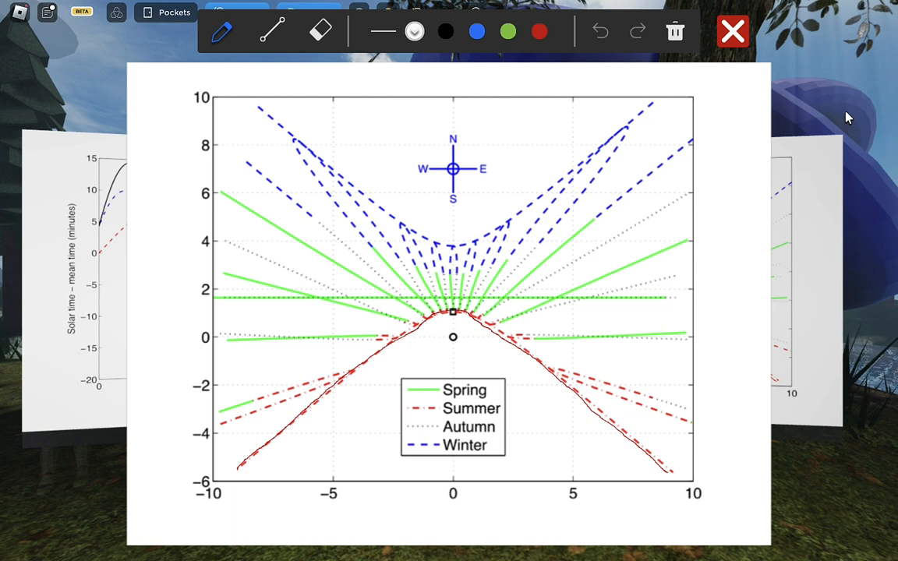
Draw a black loop around the upper-right shadow tips and label it '3pm', redrawing the label once
left_click_drag(593, 195, 635, 124)
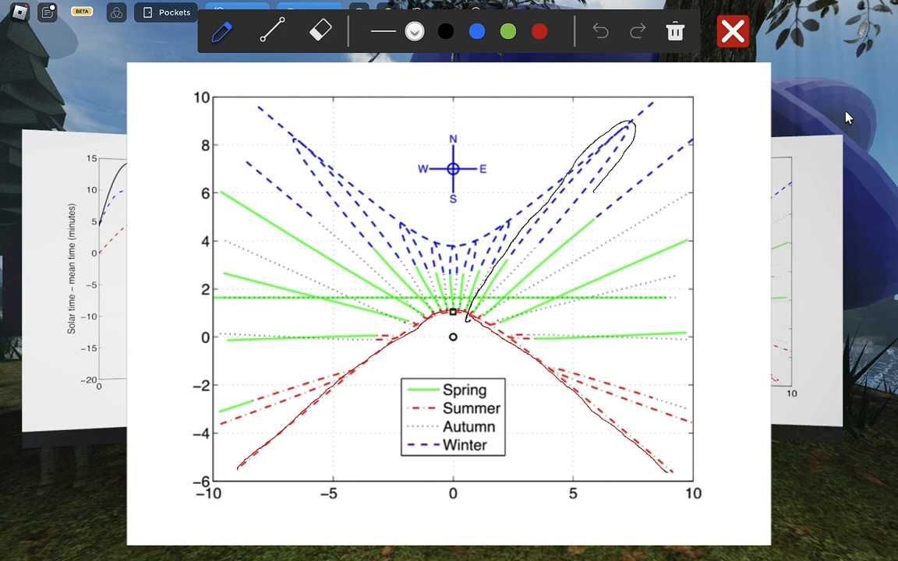
left_click_drag(468, 316, 592, 192)
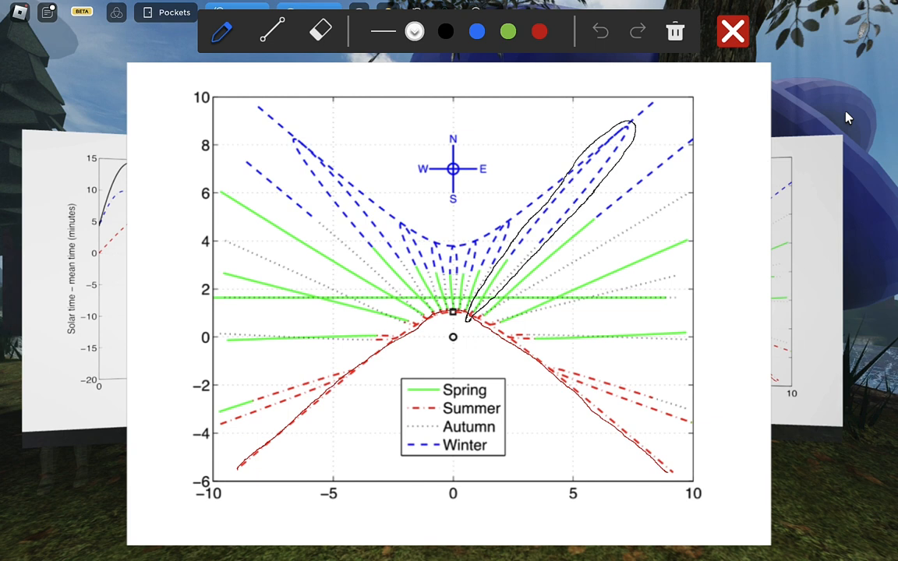
left_click_drag(643, 113, 651, 129)
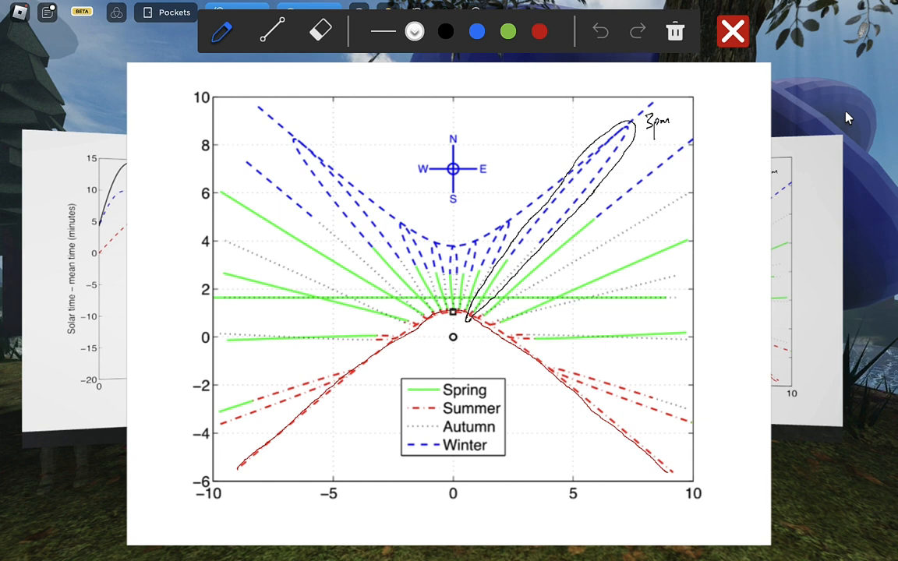
left_click_drag(452, 336, 557, 225)
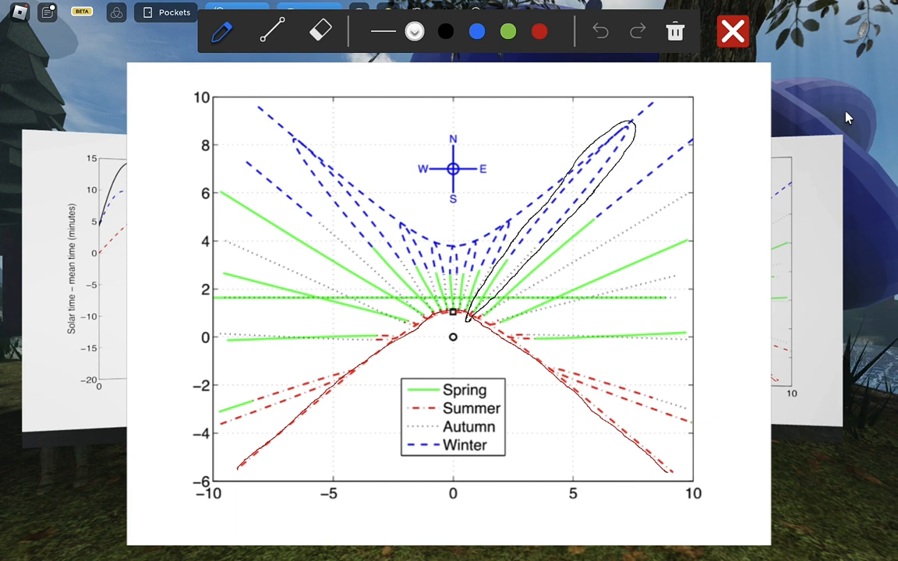
type("3pm")
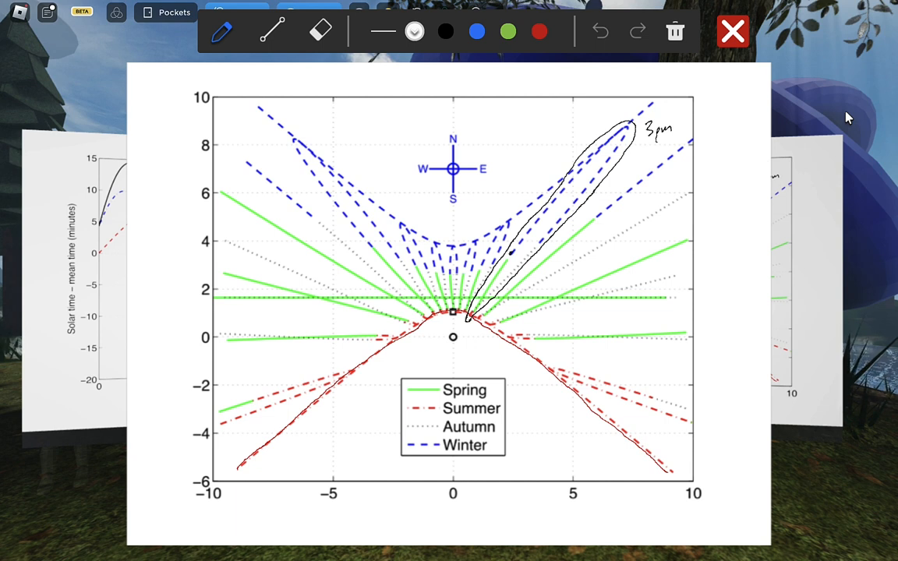
left_click(510, 253)
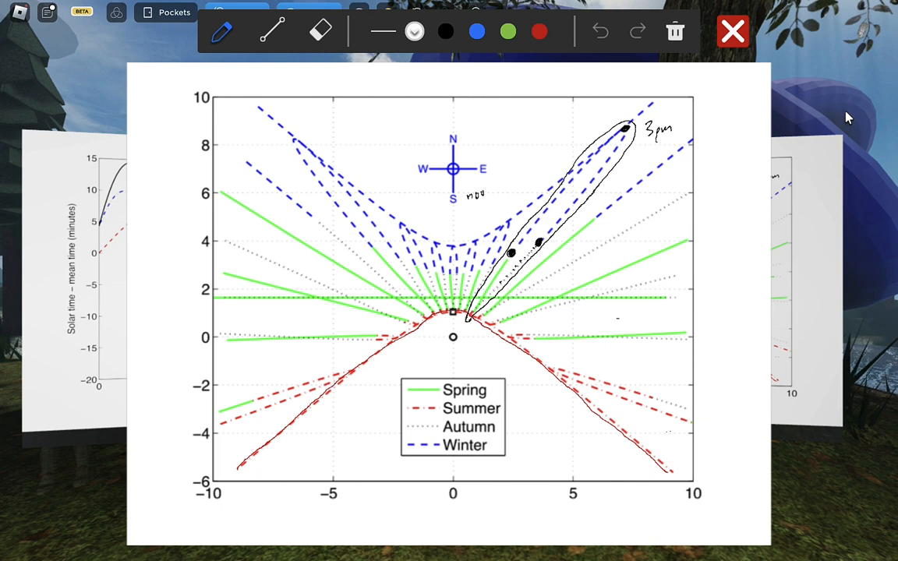
Handwrite 'noon' below the compass and draw an arrow from '1pm' toward the curve
left_click_drag(463, 199, 454, 241)
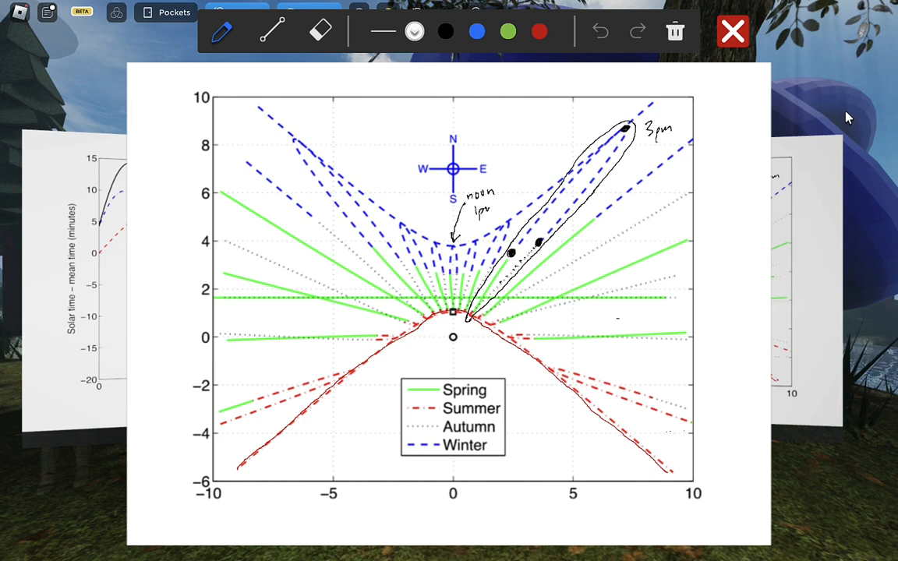
left_click_drag(483, 210, 467, 261)
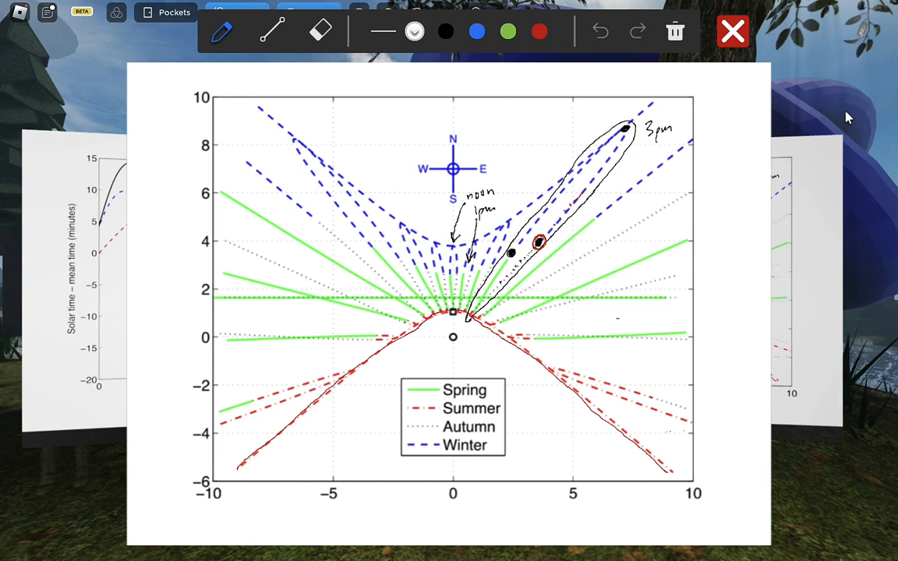
Trace a red arrowed line along the loop toward the 3pm dot
left_click_drag(580, 191, 614, 152)
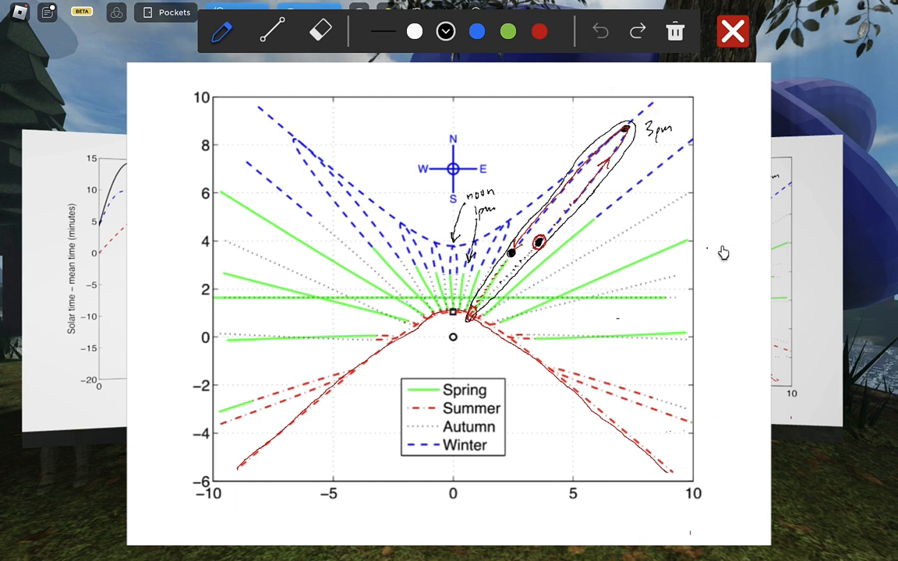
mouse_move(756, 240)
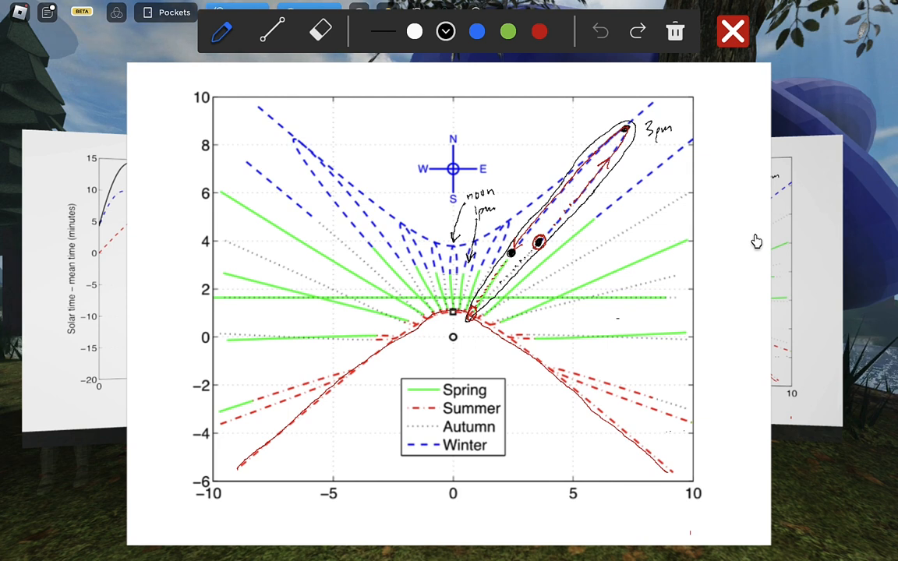
Draw a horizontal equinox stroke at height 1.7 across the full plot width
left_click_drag(222, 298, 393, 294)
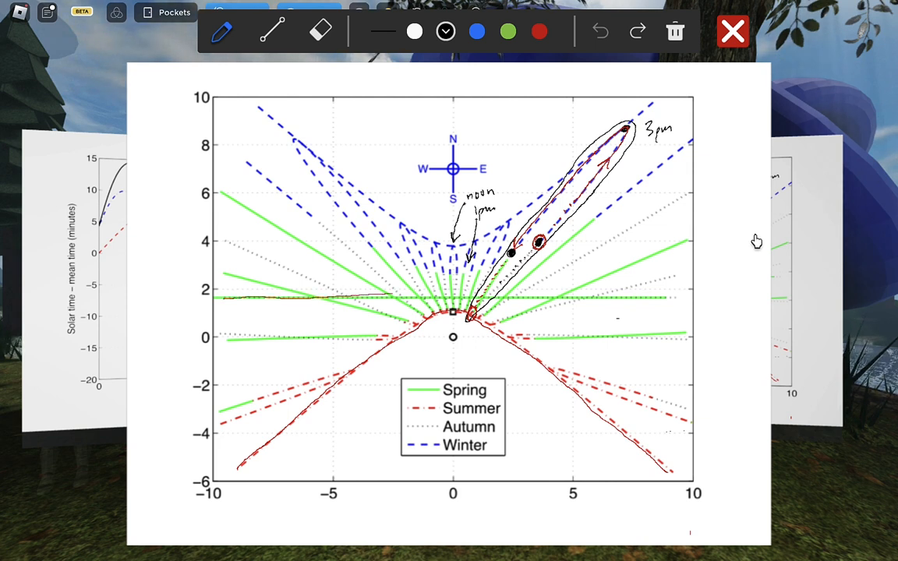
left_click_drag(374, 300, 662, 300)
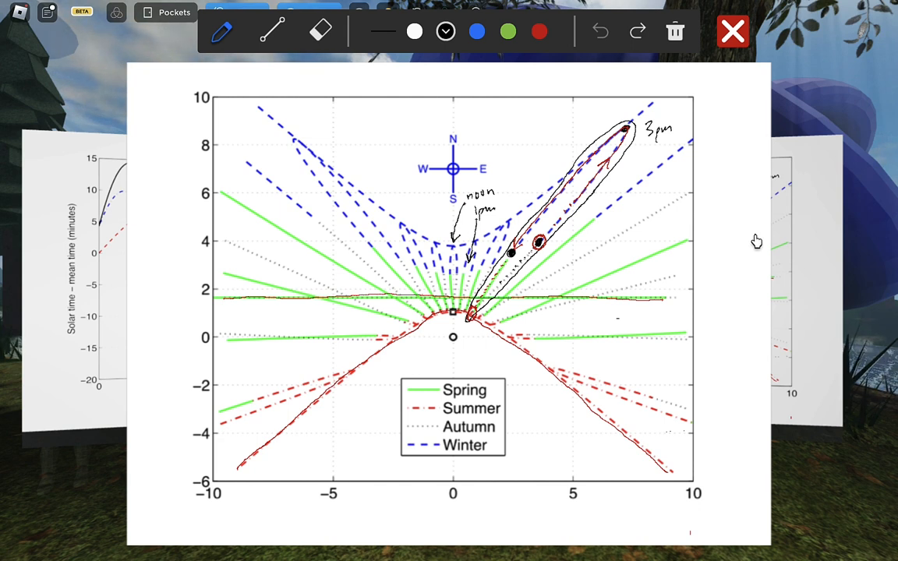
mouse_move(772, 174)
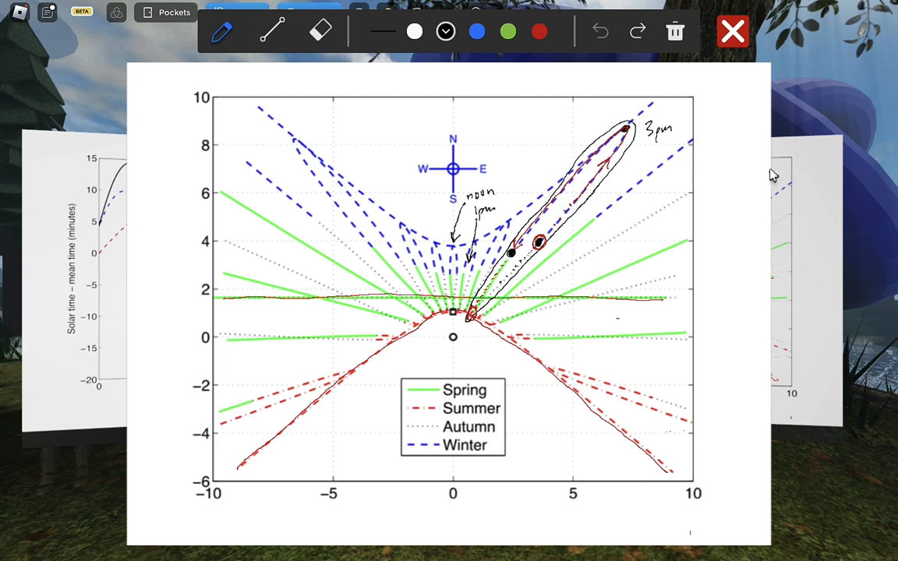
mouse_move(816, 77)
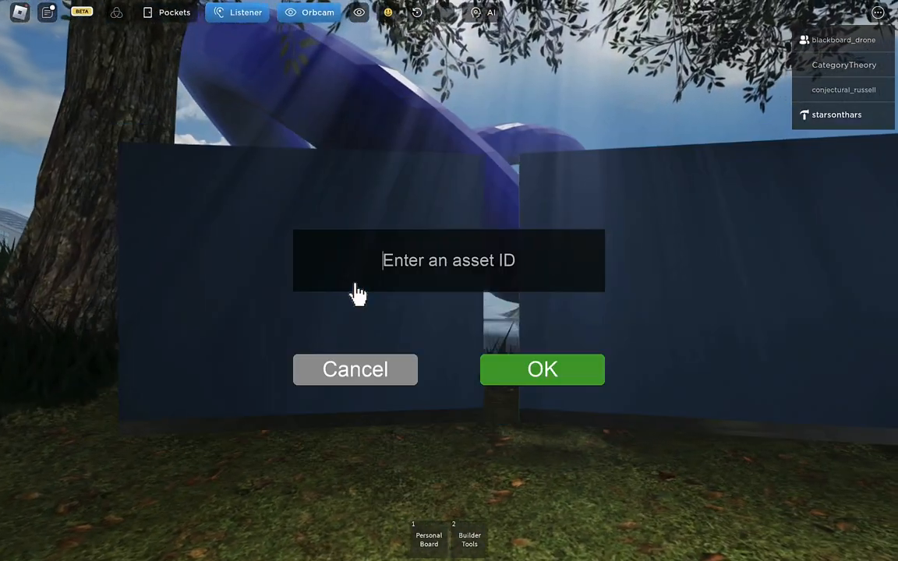
Click into the 'Enter an asset ID' field to load another image
left_click(541, 369)
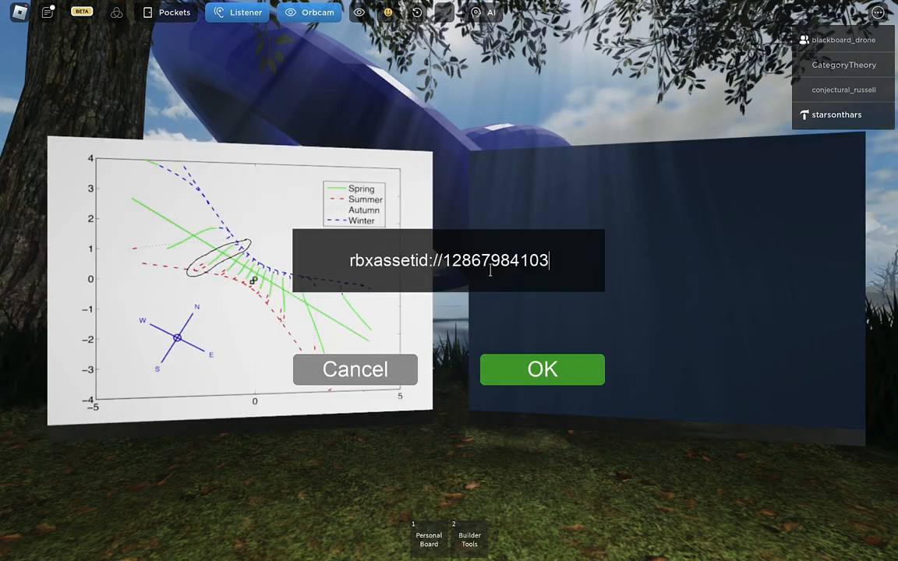
left_click(541, 369)
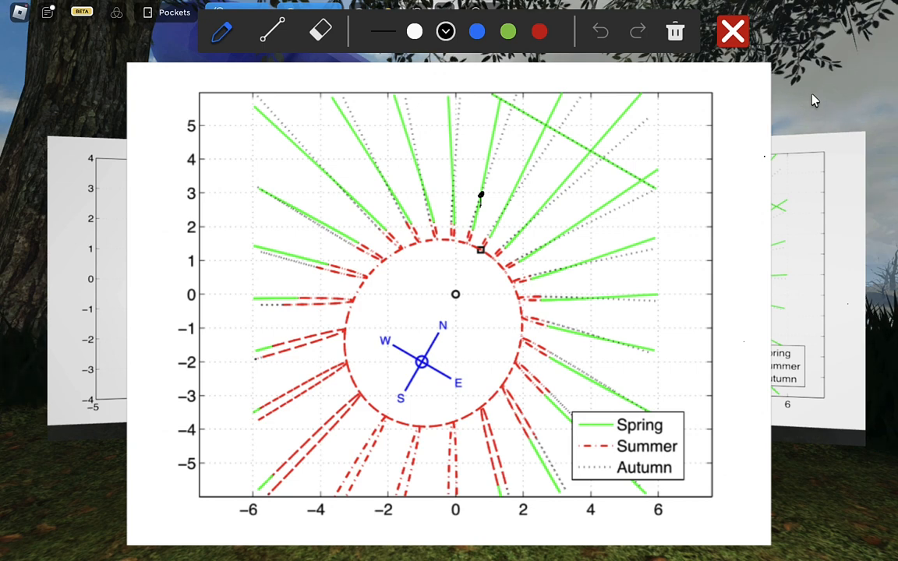
Trace the black analemma loop up to y≈4.7, then the upper-right diagonal line
left_click_drag(480, 191, 468, 249)
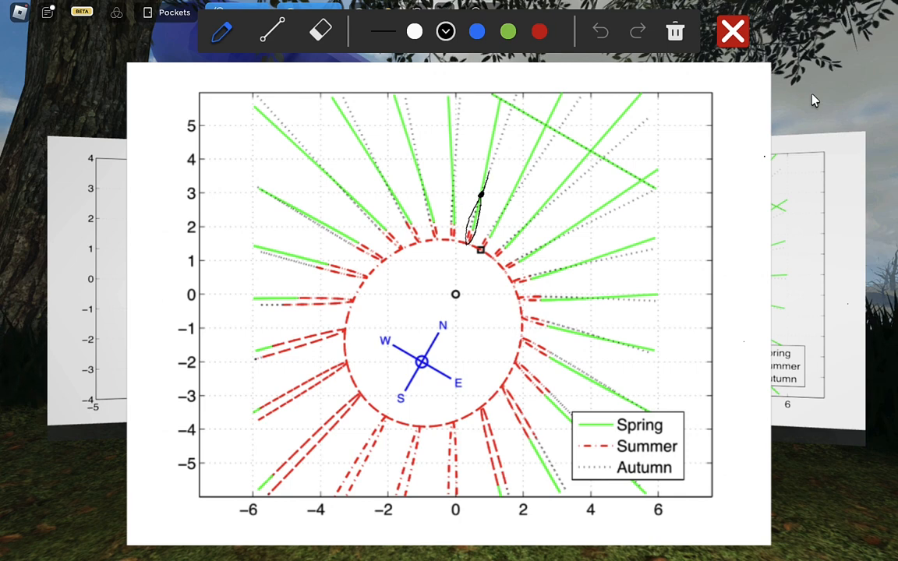
left_click_drag(479, 190, 499, 136)
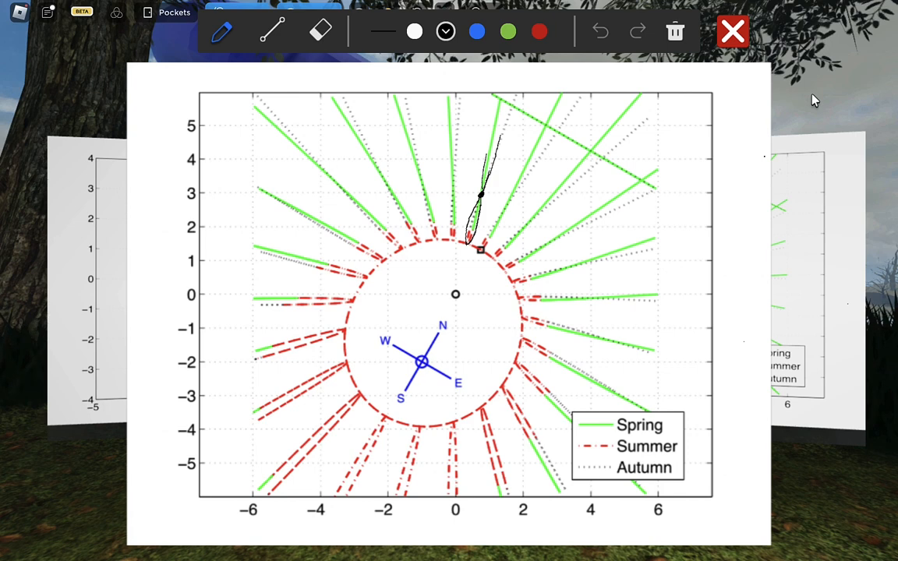
left_click_drag(492, 100, 557, 125)
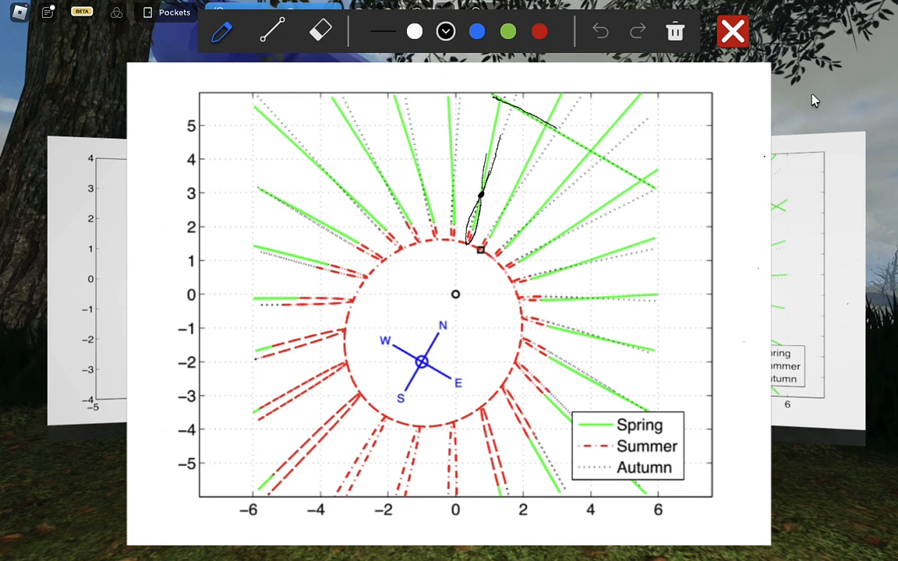
left_click_drag(557, 130, 657, 190)
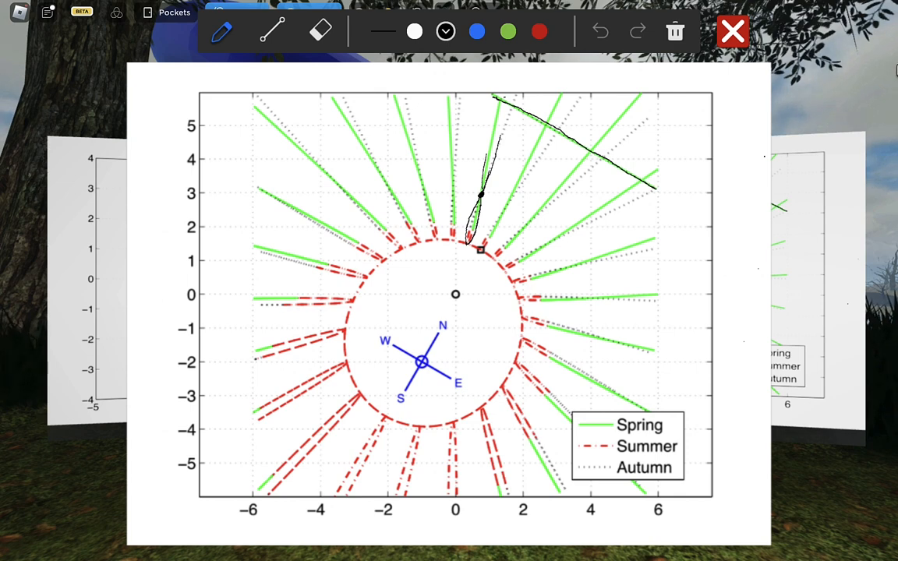
left_click(731, 32)
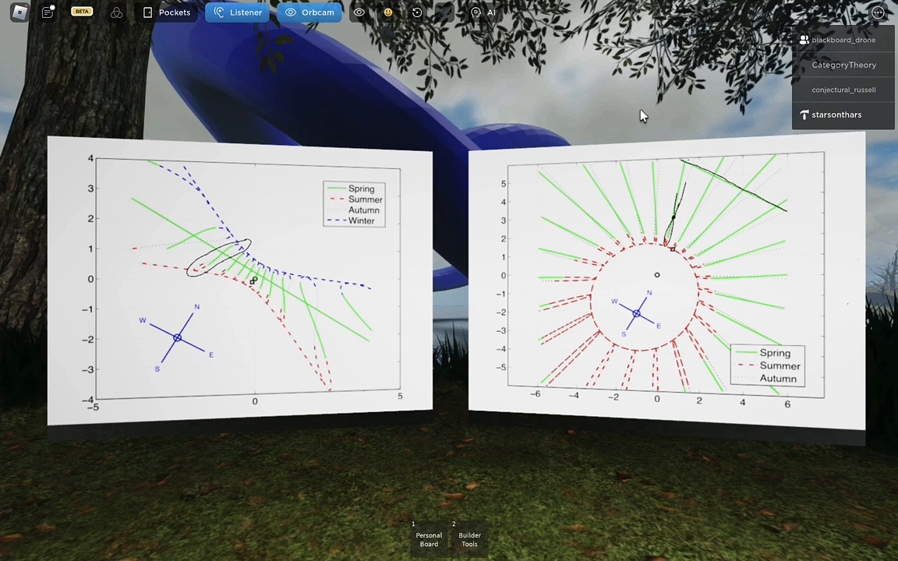
mouse_move(690, 109)
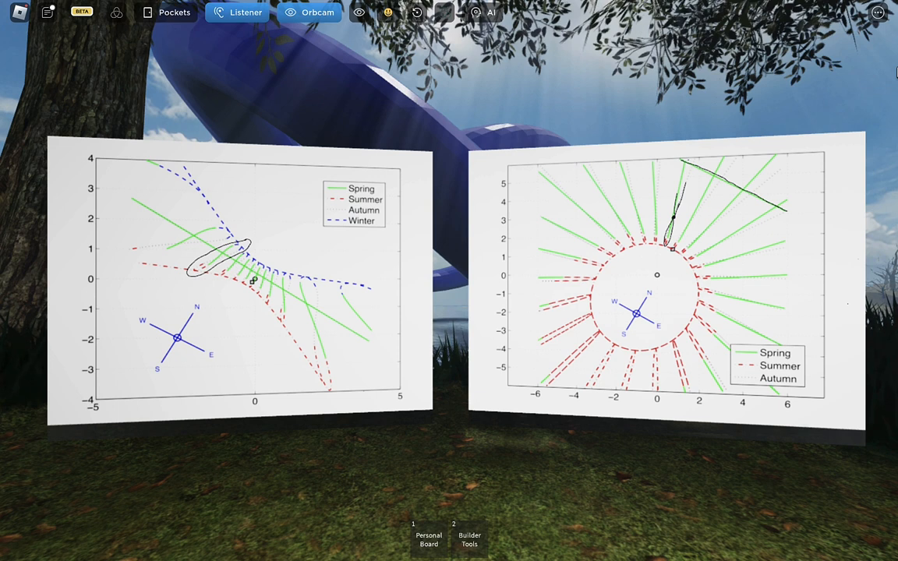
mouse_move(383, 140)
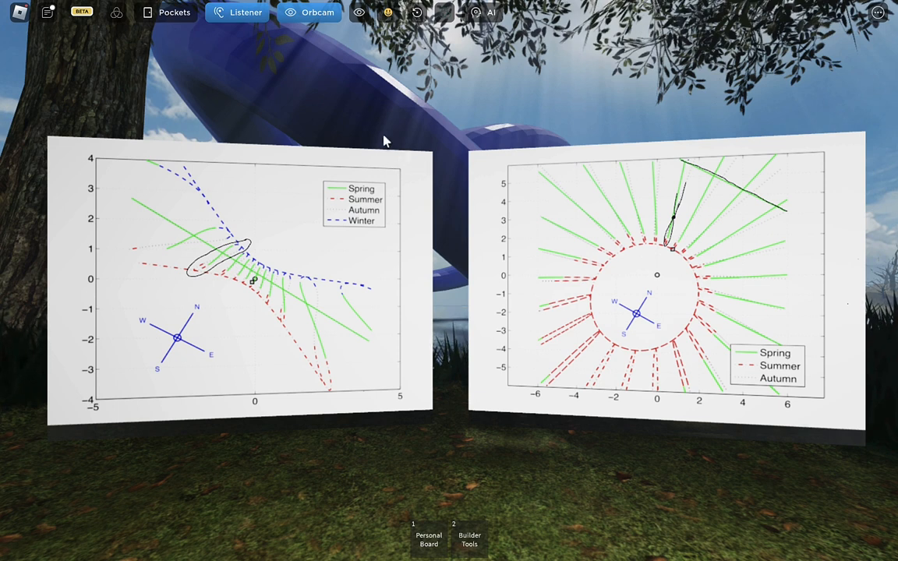